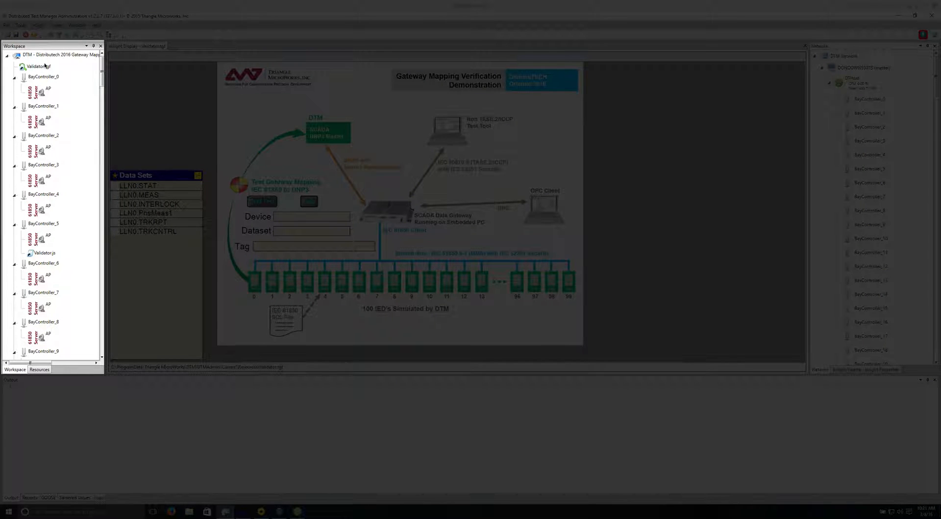
Open BayController_0's access point model and expand LLN0 > Data Sets > MEAS
scroll("down", 3)
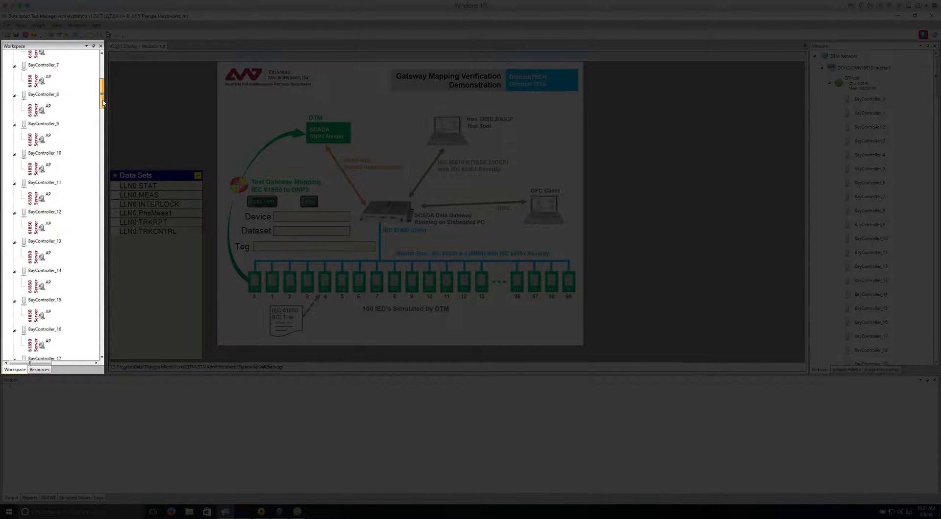
scroll("down", 3)
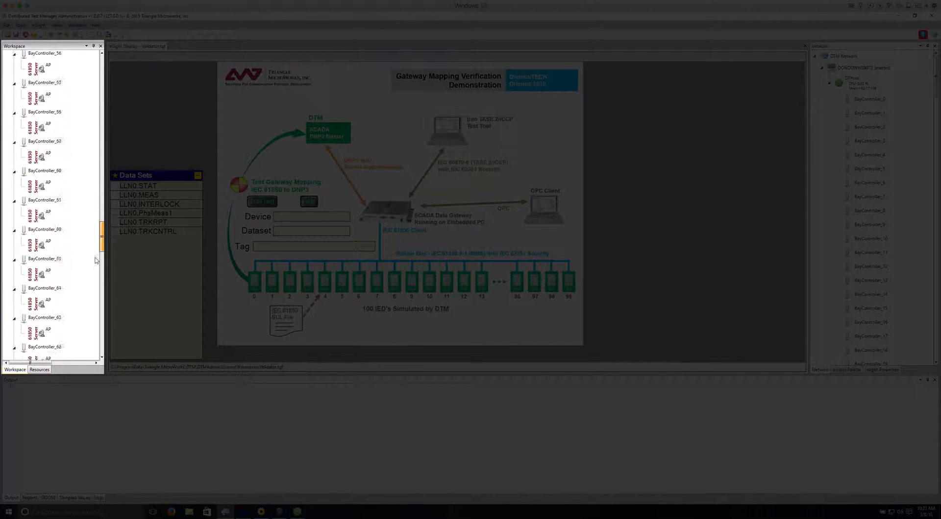
scroll("down", 3)
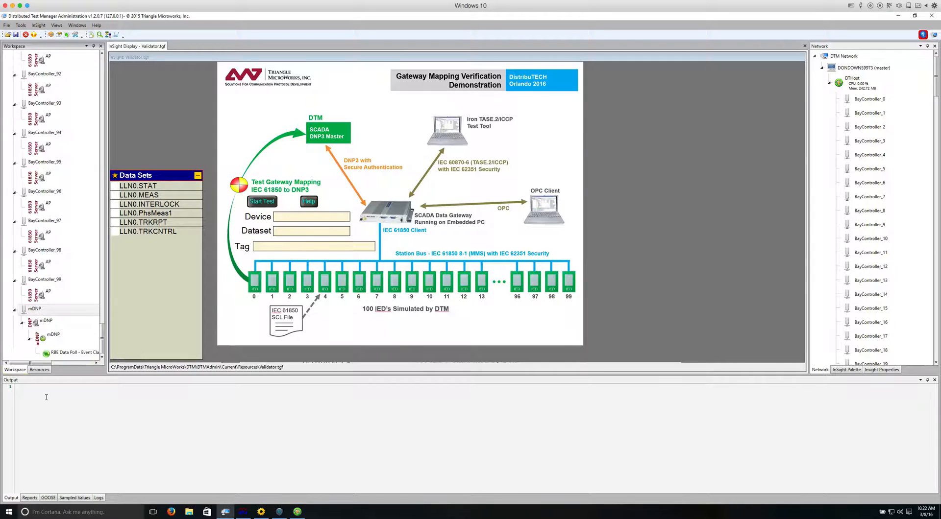
scroll("down", 3)
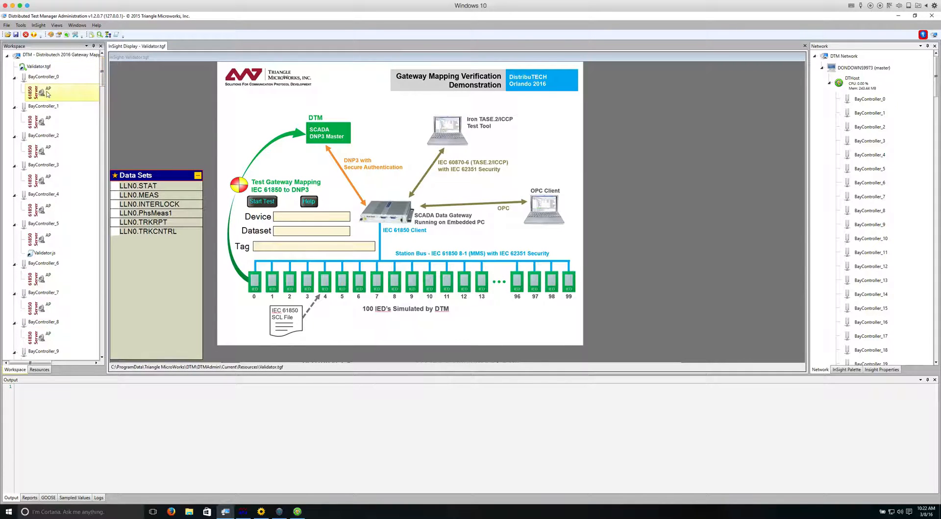
right_click(45, 94)
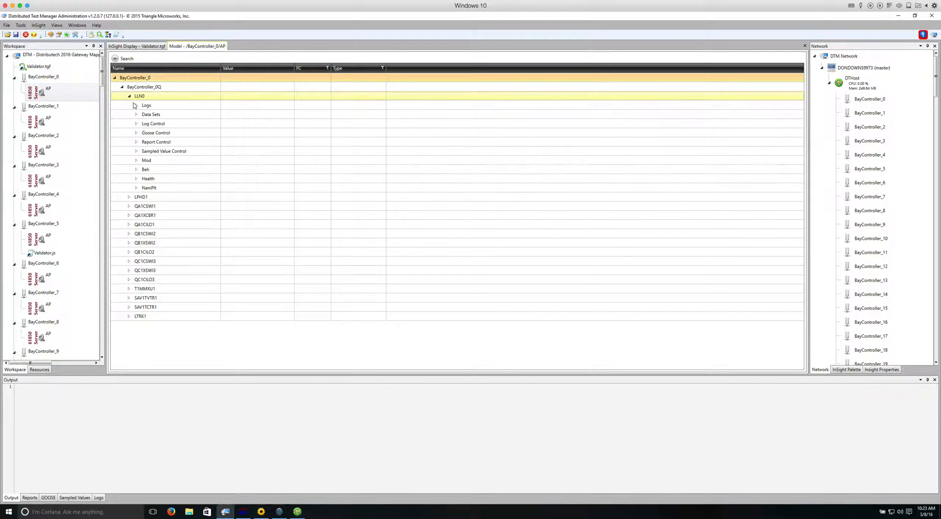
left_click(136, 115)
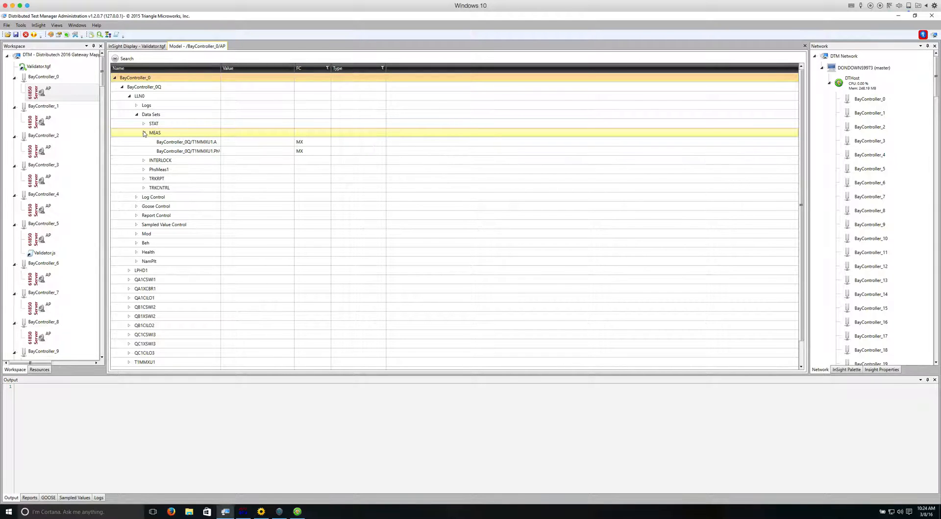
left_click(43, 76)
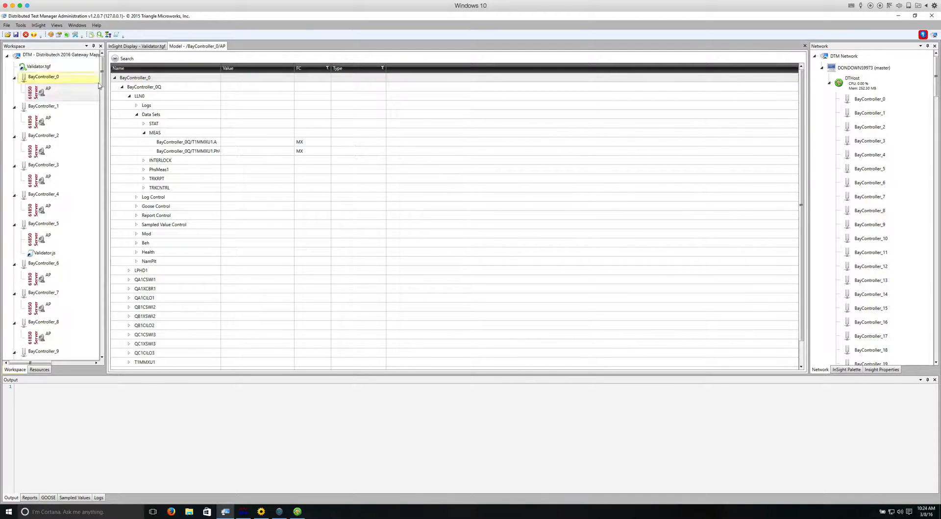
scroll("down", 3)
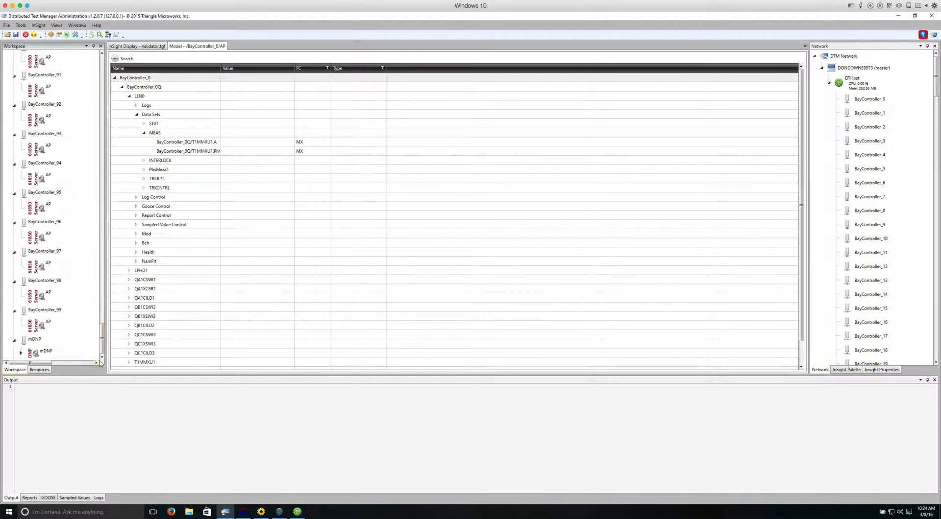
View the mDNP binary input points, then return to the Validator.tgf display
right_click(46, 351)
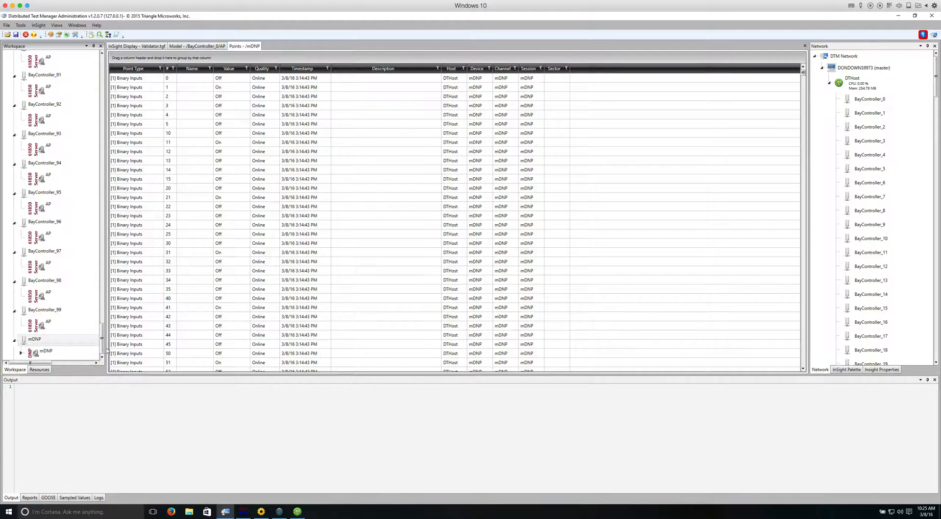
left_click(136, 46)
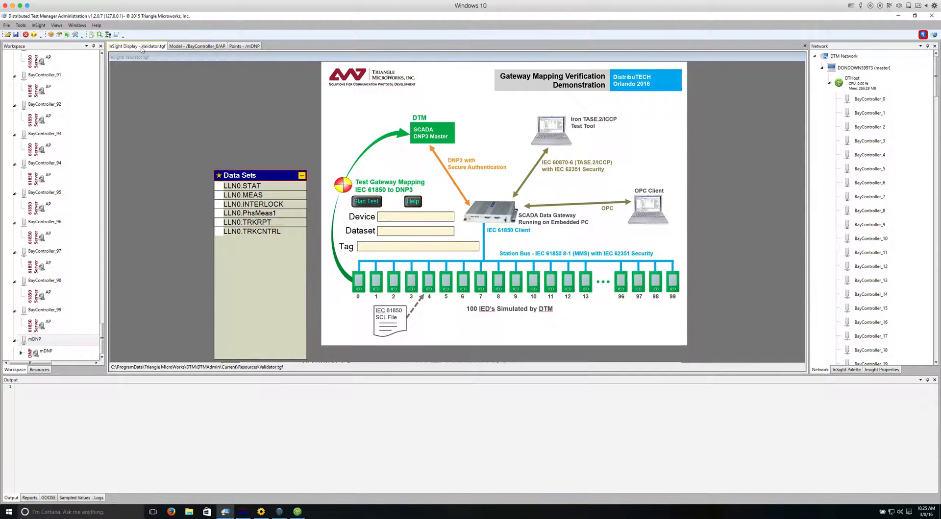
Switch the Validator display into Edit Mode from its context menu
right_click(142, 100)
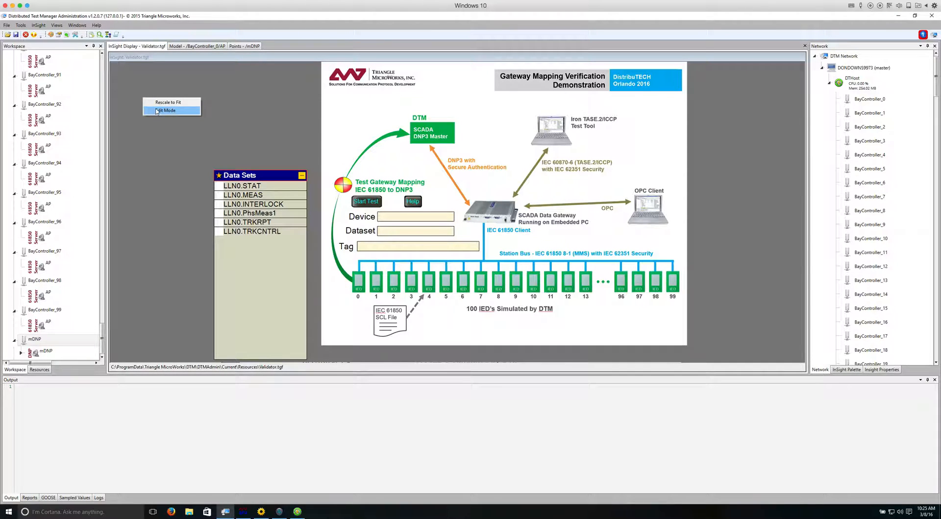
left_click(168, 110)
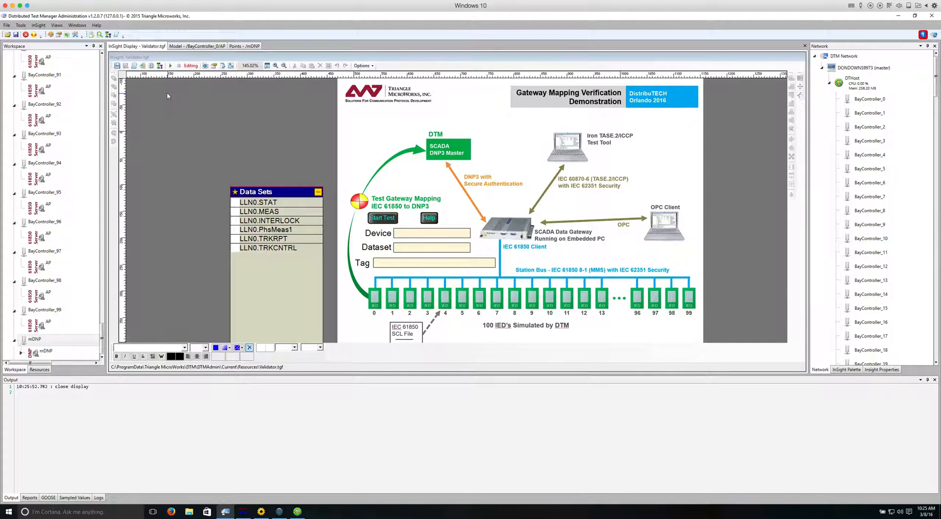
mouse_move(133, 66)
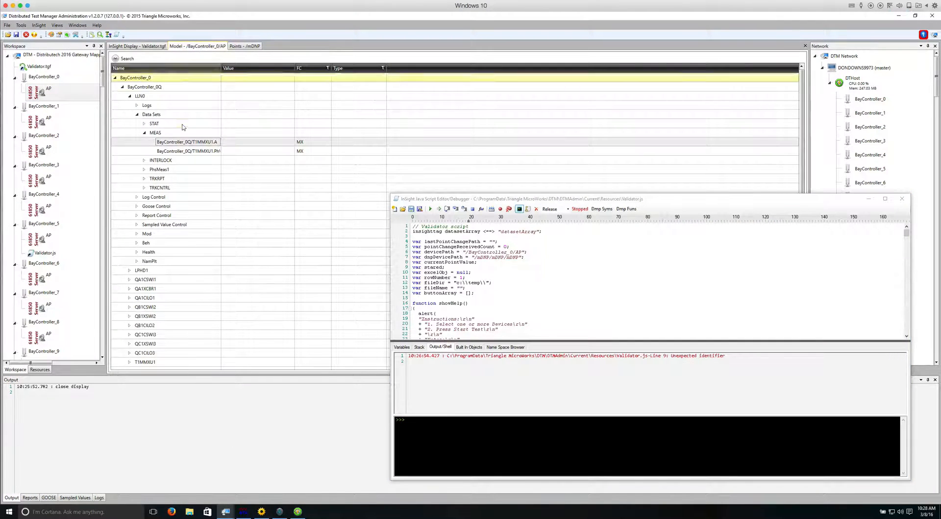
Bind the MEAS T1MMXU1 measurement as a tag in Validator.js and rerun the display
left_click(187, 142)
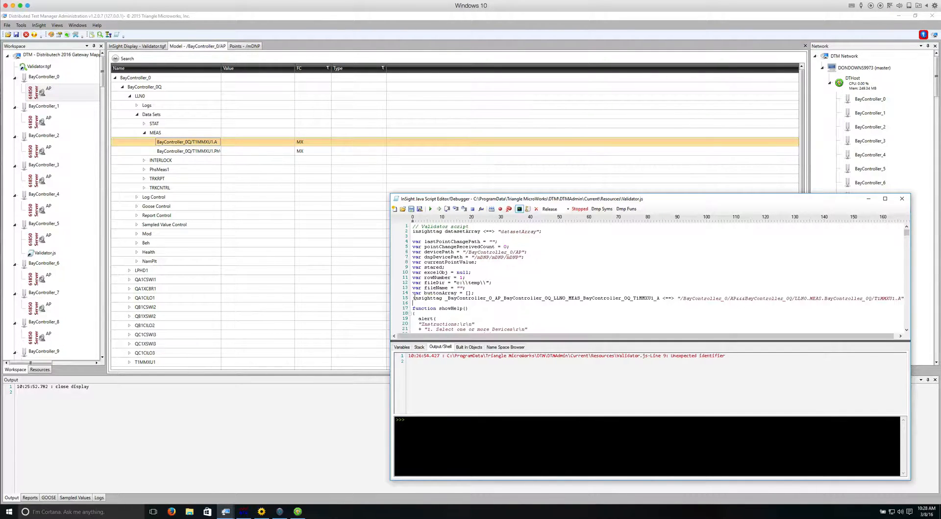
double_click(425, 298)
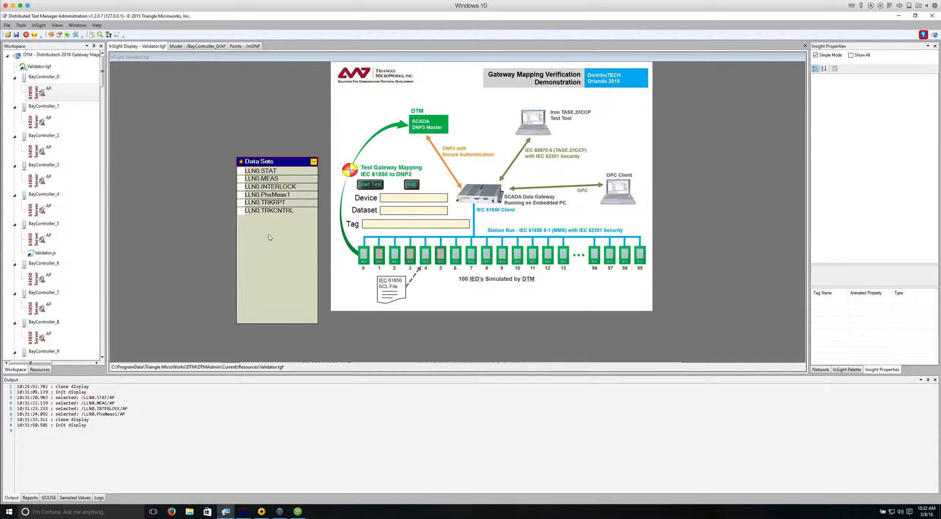
Run the gateway mapping test on LLN0 STAT, MEAS, INTERLOCK and PhsMeas1
left_click(260, 171)
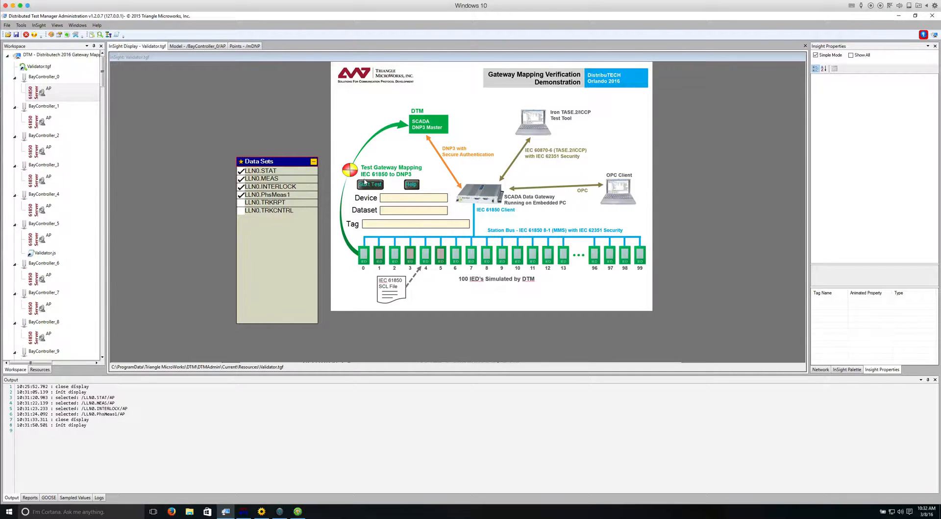
left_click(370, 185)
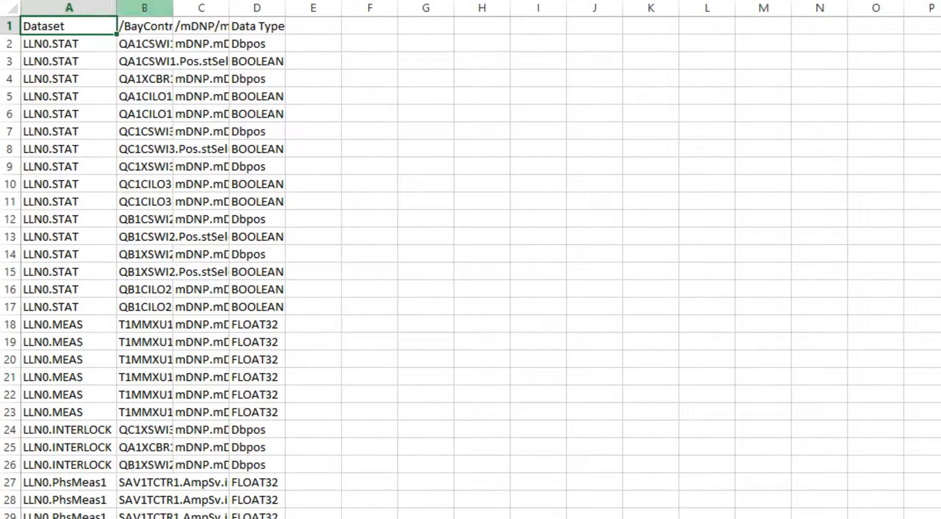
Select the Dataset heading in cell A1 of the exported mapping sheet
left_click(143, 8)
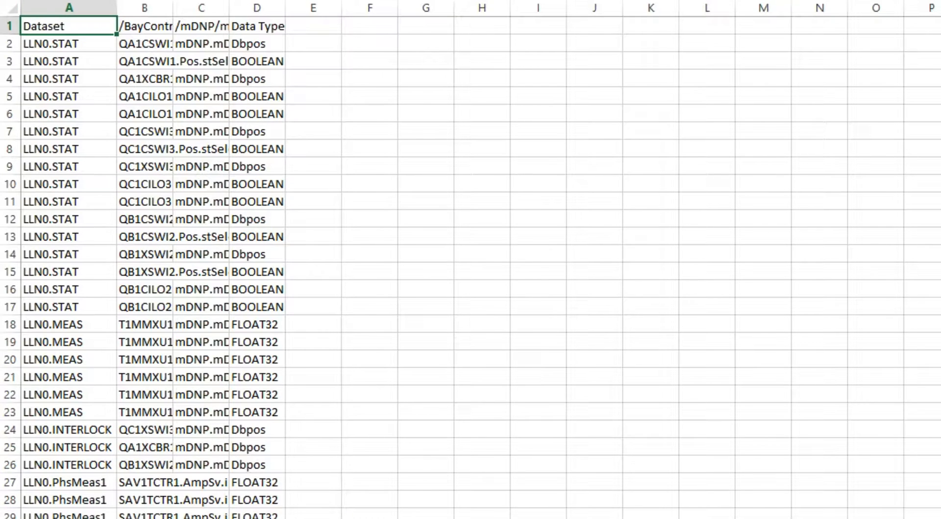